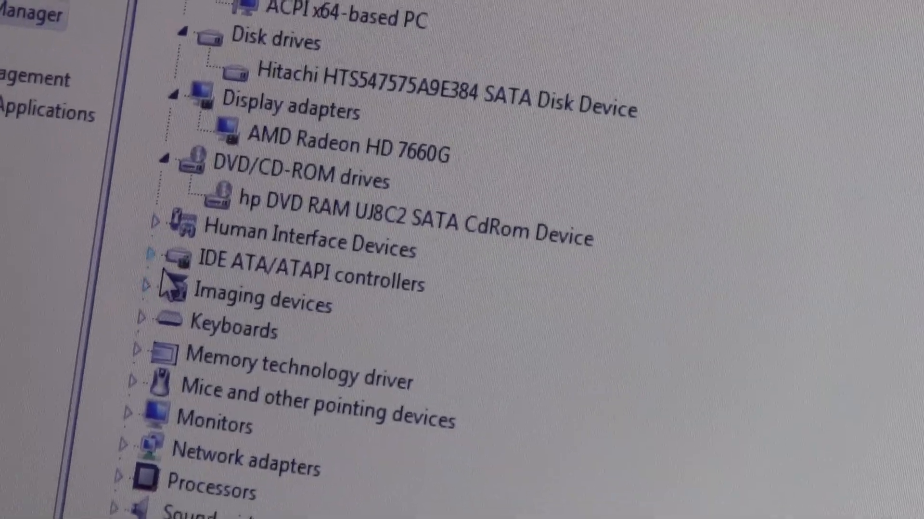
Step: Close Device Manager and return to the desktop with the Start menu
{"action": "left_click", "coordinate": [156, 234]}
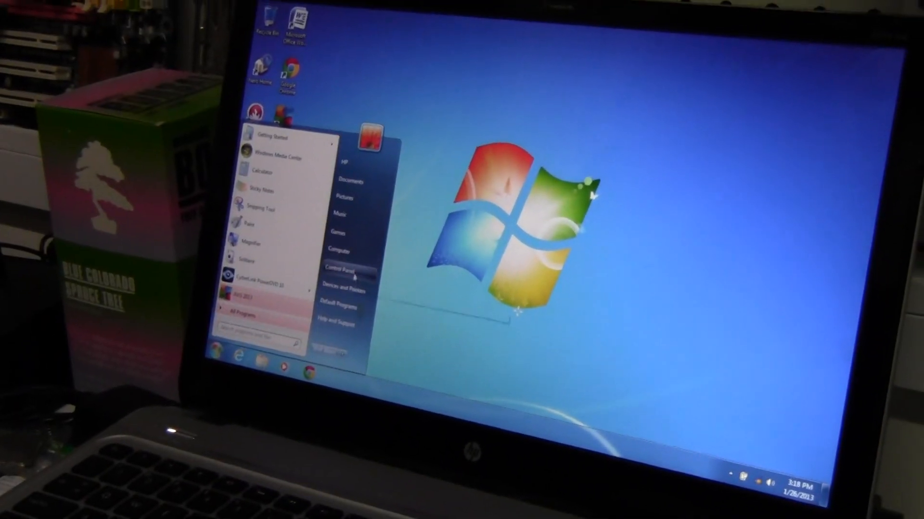
Step: Navigate Control Panel to the System page showing AMD A10-4600M, 6.00 GB RAM and 5.9 rating
{"action": "left_click", "coordinate": [342, 270]}
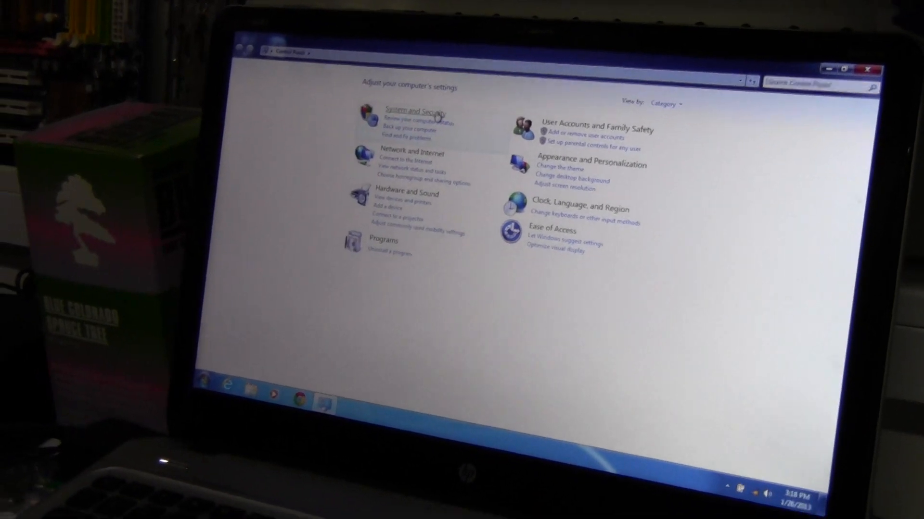
{"action": "left_click", "coordinate": [402, 119]}
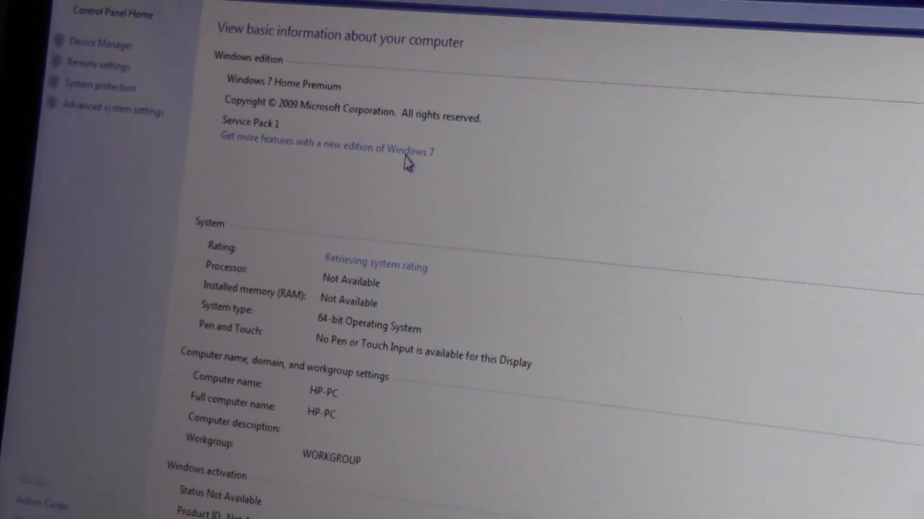
{"action": "scroll", "scroll_direction": "down", "scroll_amount": 3}
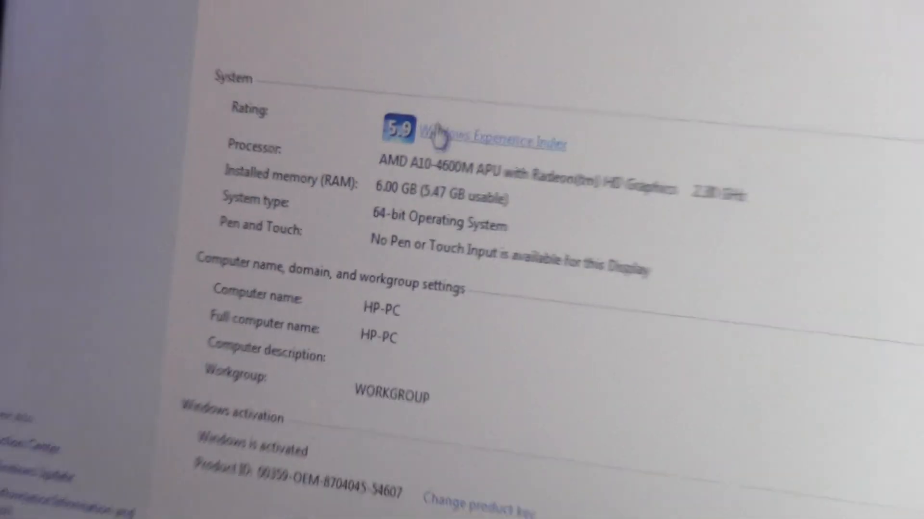